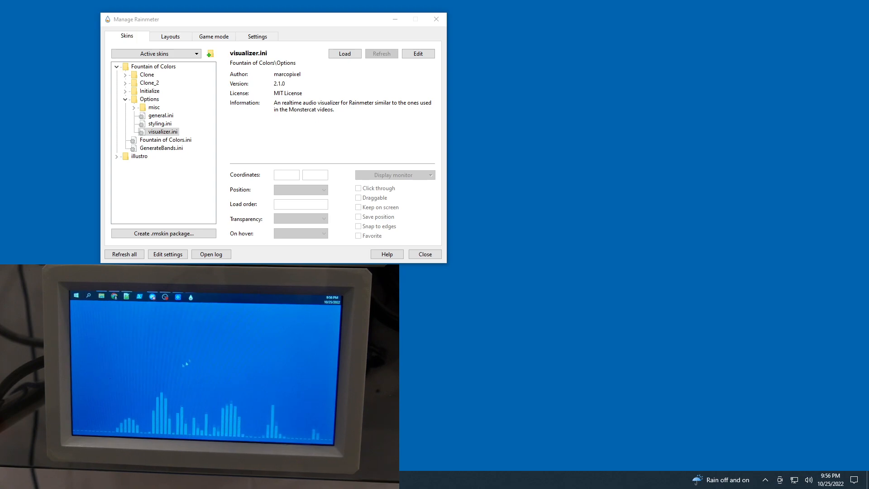
mouse_move(558, 242)
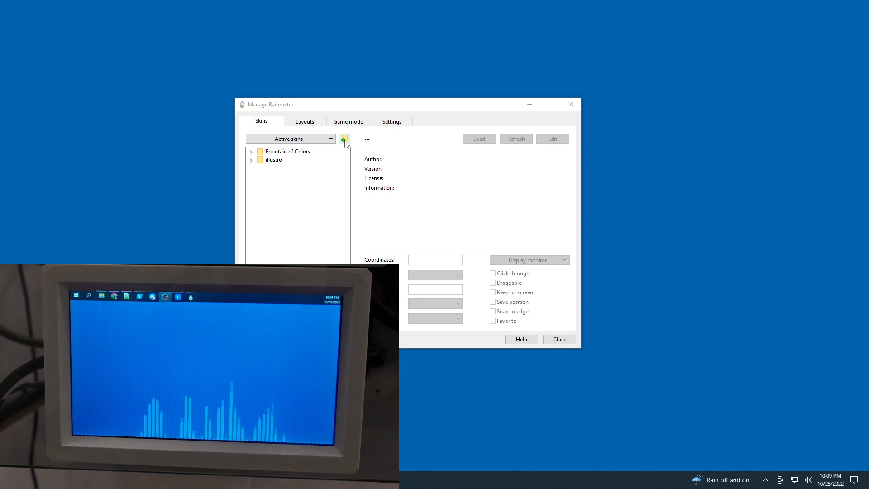
Create a new skin folder named Background in Rainmeter's Create new skin window.
left_click(344, 138)
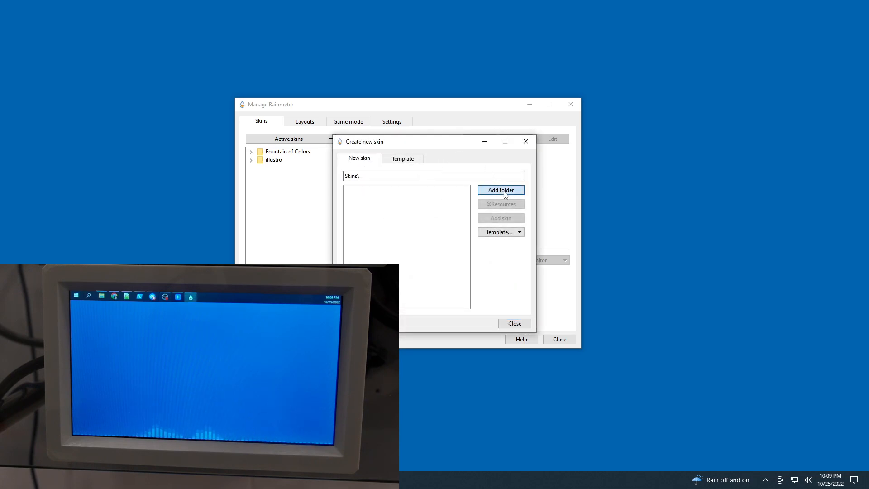
left_click(499, 189)
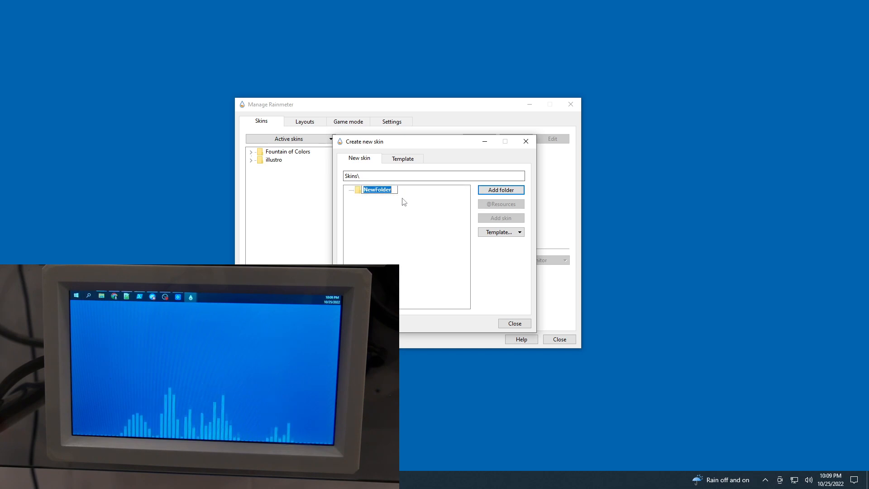
type("Background")
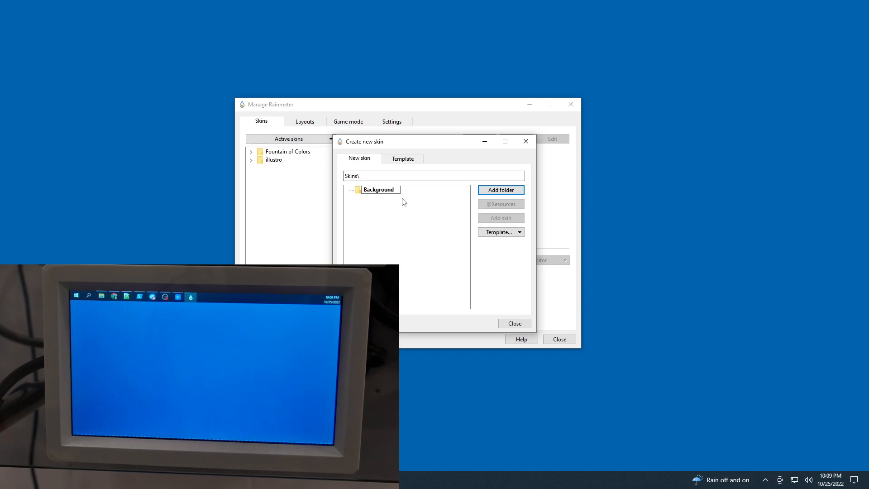
left_click(499, 189)
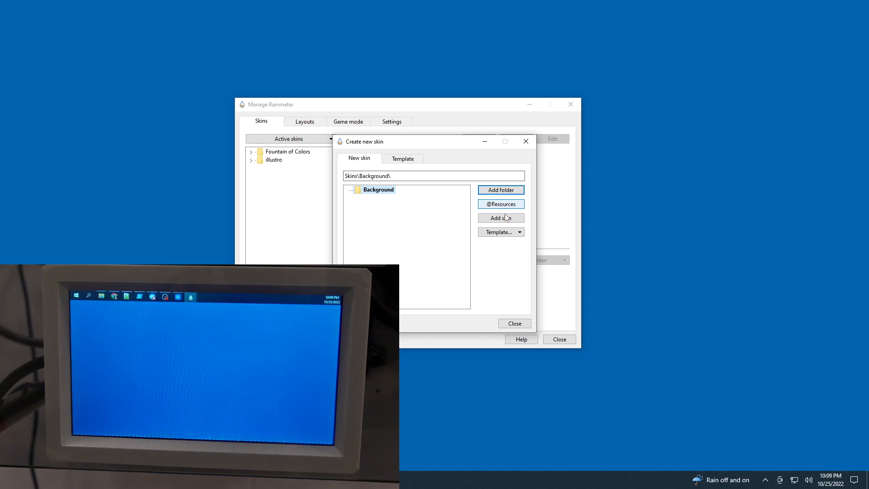
Add a new skin file inside Background and open it for editing in Notepad.
left_click(520, 231)
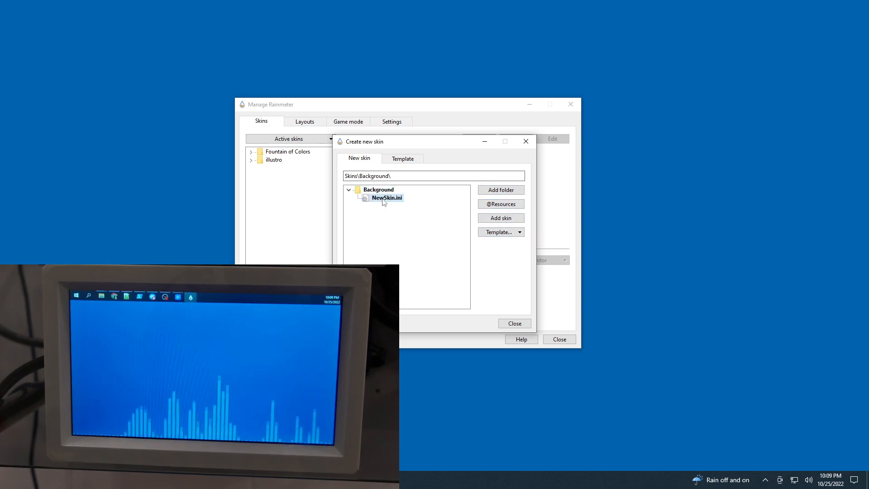
double_click(385, 199)
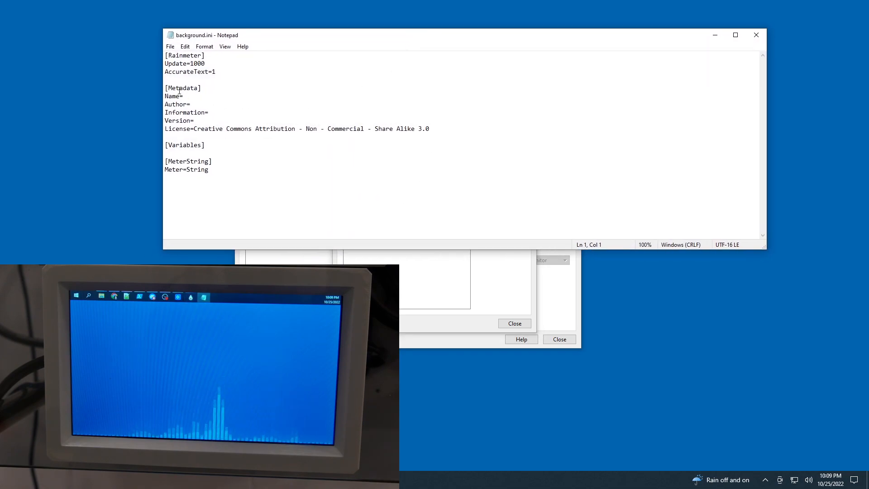
left_click_drag(165, 56, 216, 71)
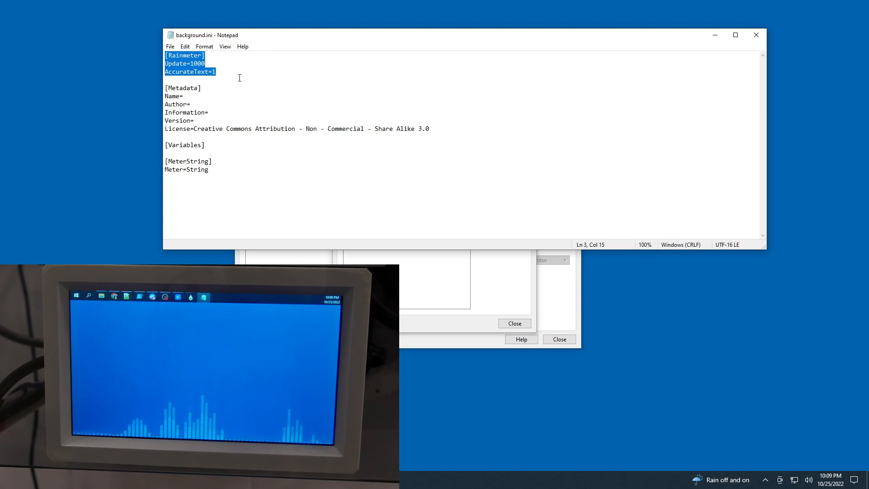
left_click(164, 80)
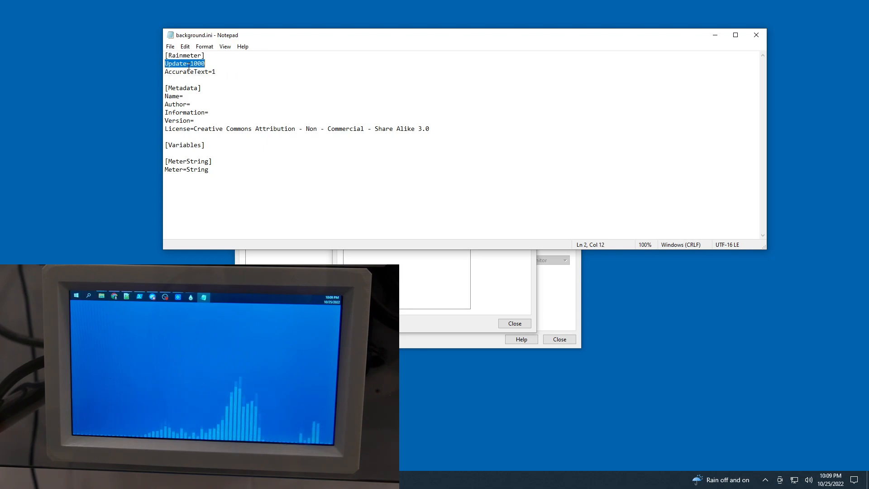
left_click(187, 63)
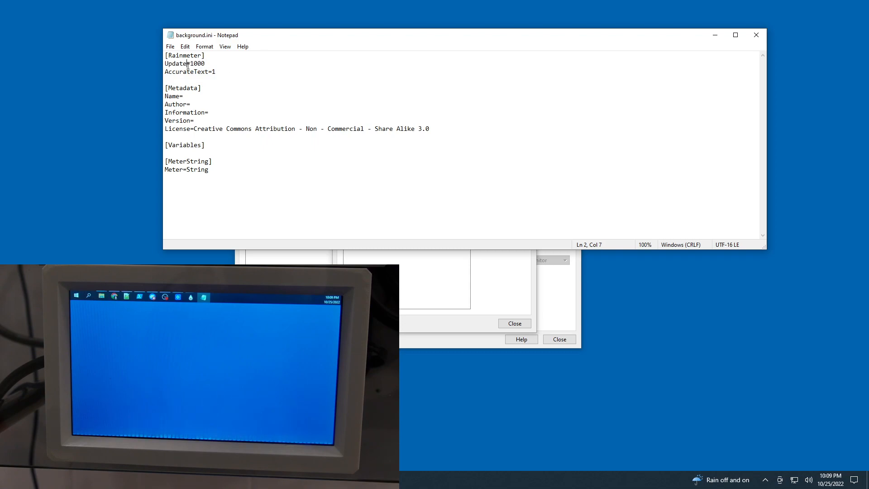
double_click(197, 64)
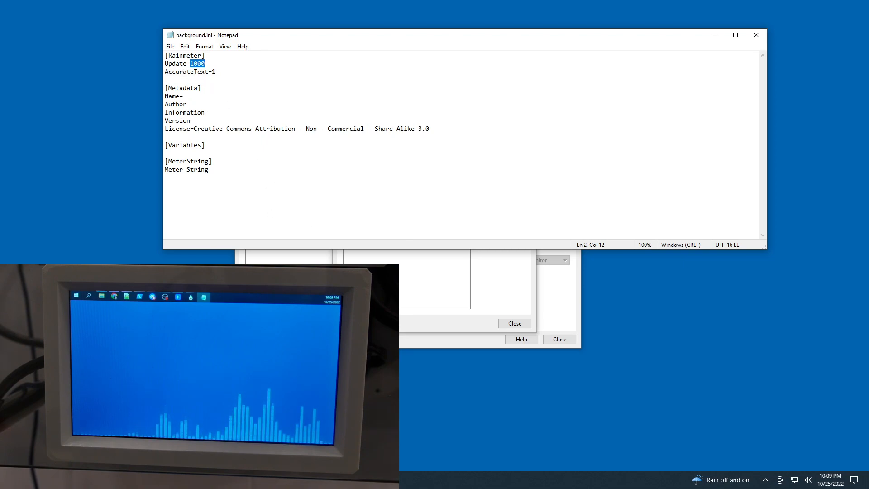
triple_click(190, 71)
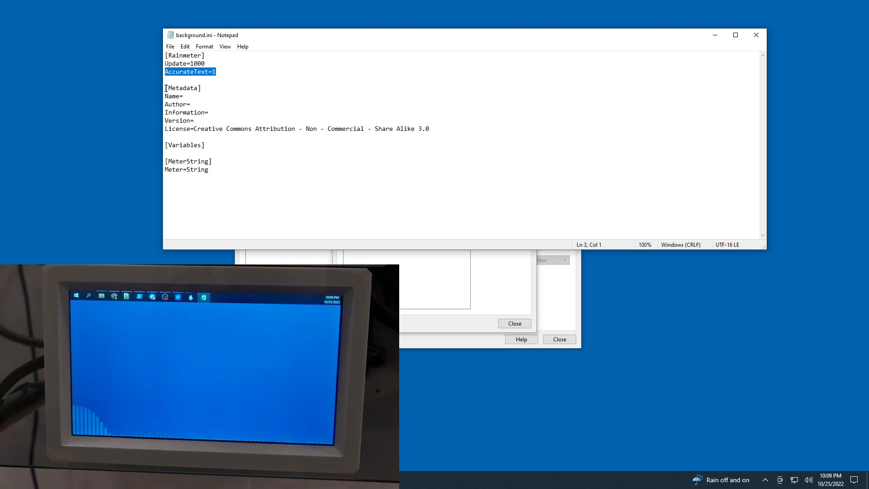
left_click_drag(164, 88, 252, 128)
type("Shape=Rectangle 0,0,1024,600 | Fill Color 0,0,0")
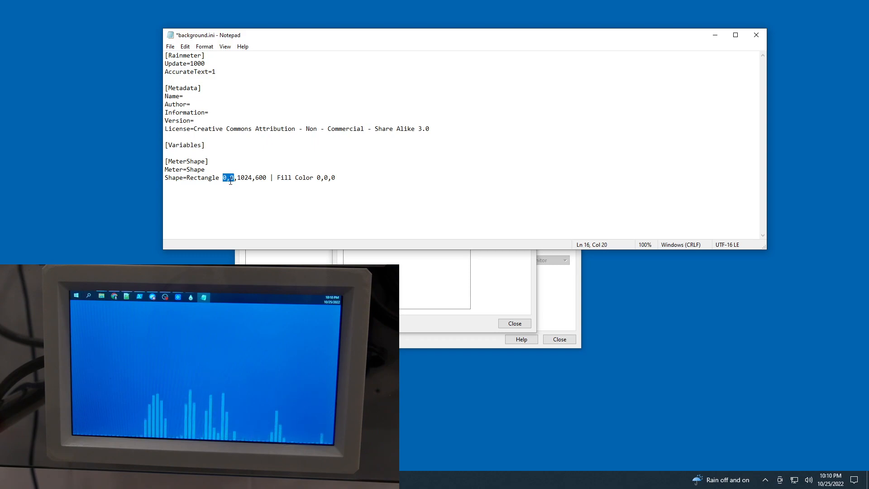
Check the rectangle's 0,0 start position and save the black 1024,600 background skin file.
left_click_drag(222, 177, 267, 178)
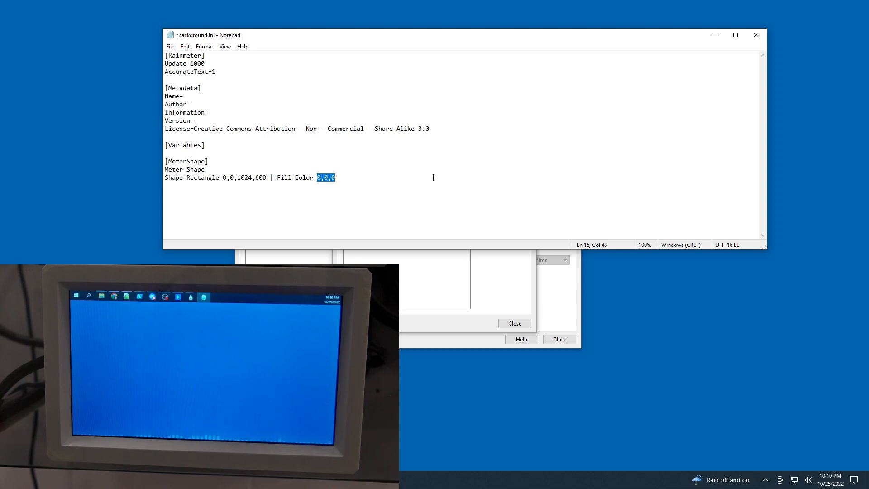
key("ctrl+s")
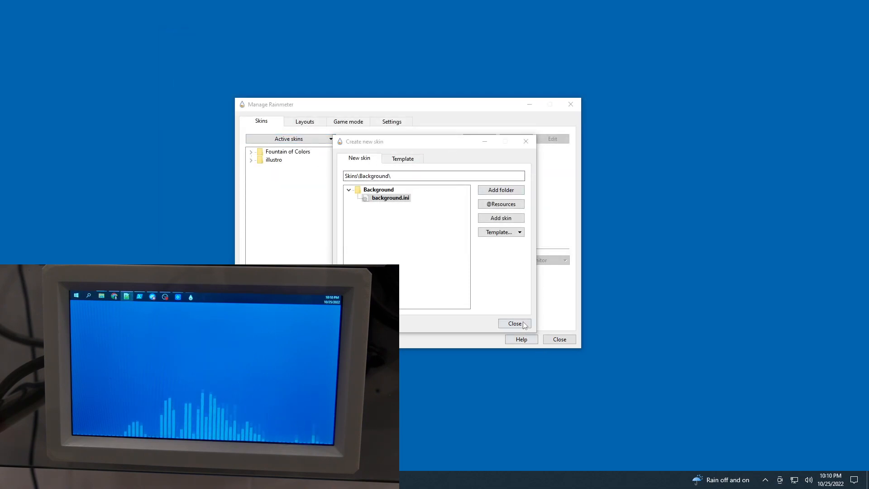
Finish skin creation and load background.ini, turning the secondary LCD black.
left_click(514, 323)
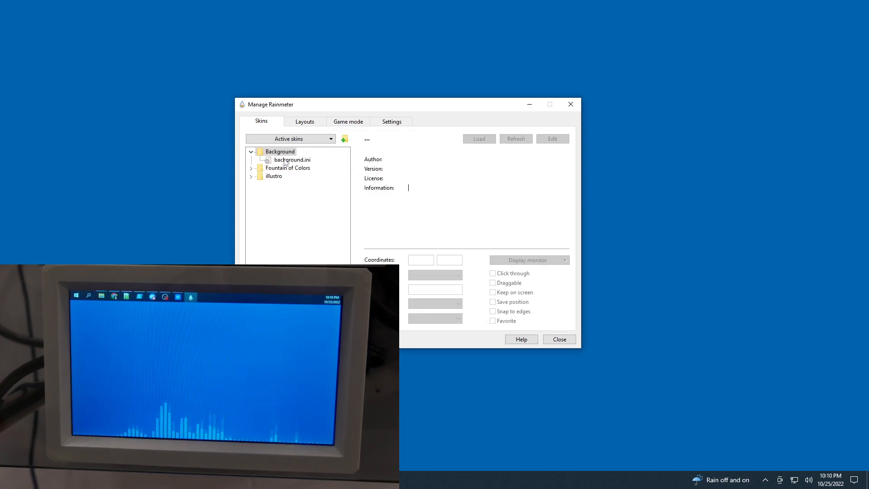
left_click(292, 159)
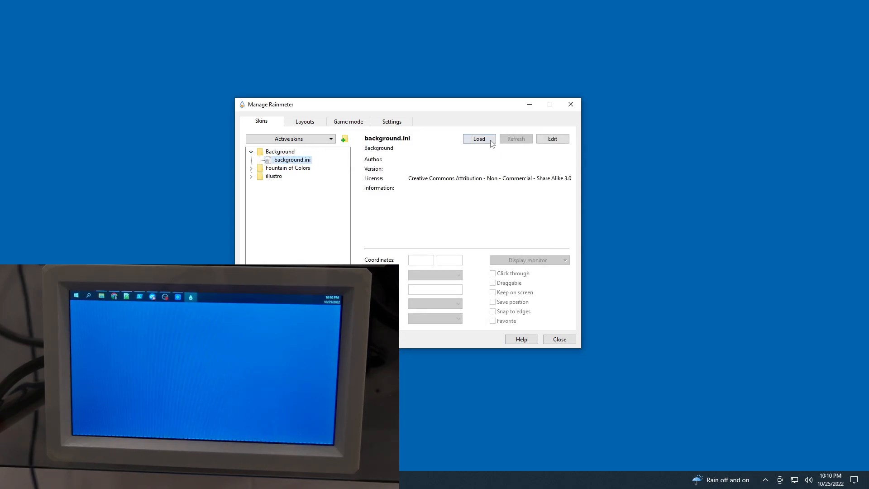
left_click(478, 138)
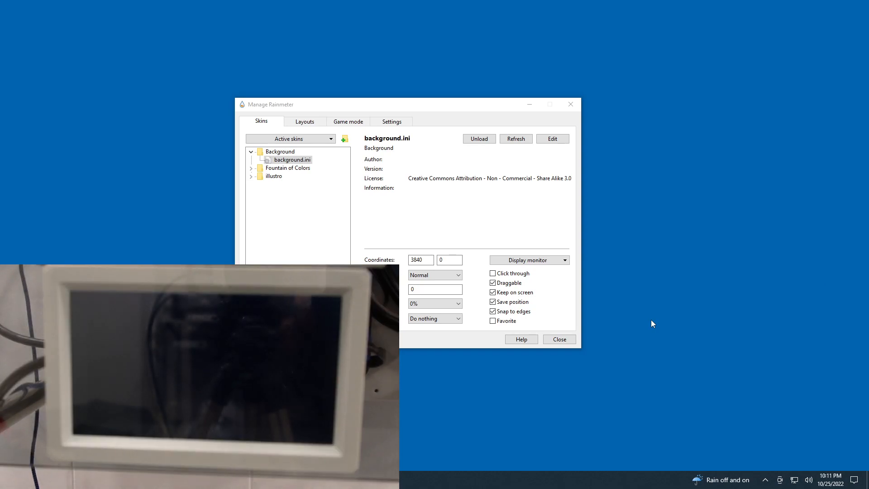
mouse_move(628, 328)
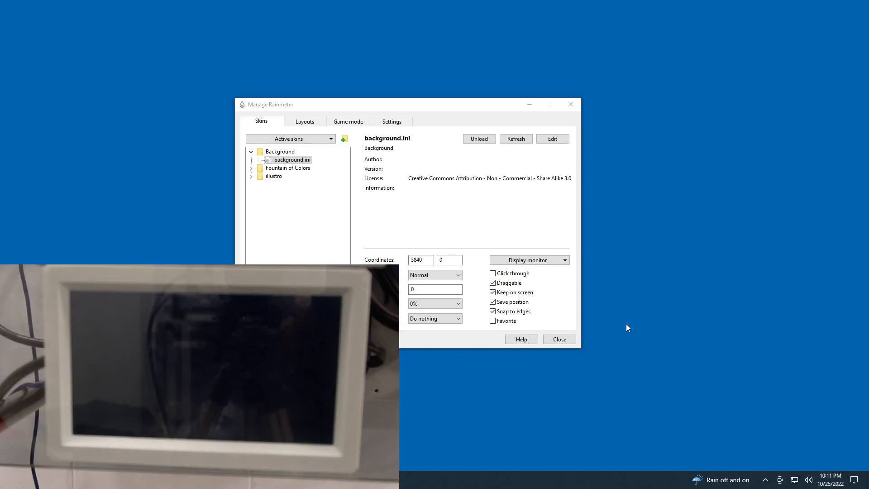
mouse_move(448, 145)
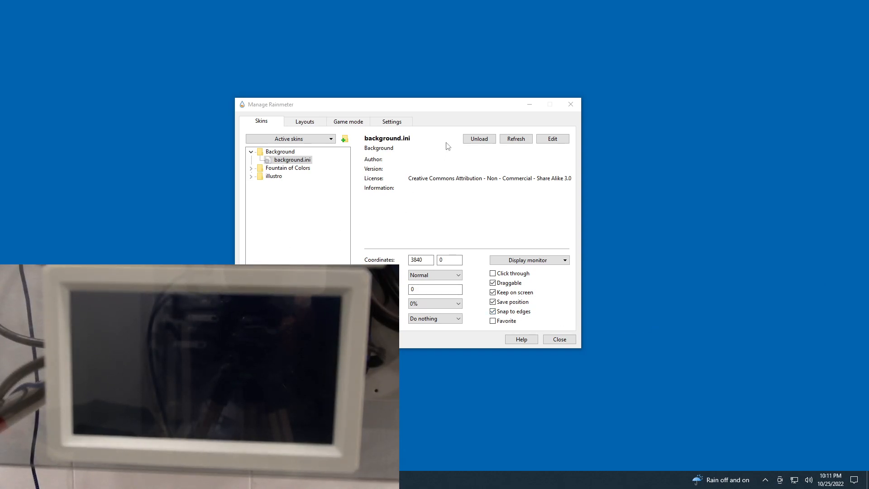
Set Fountain of Colors.ini to Topmost position with Click through enabled.
left_click(250, 169)
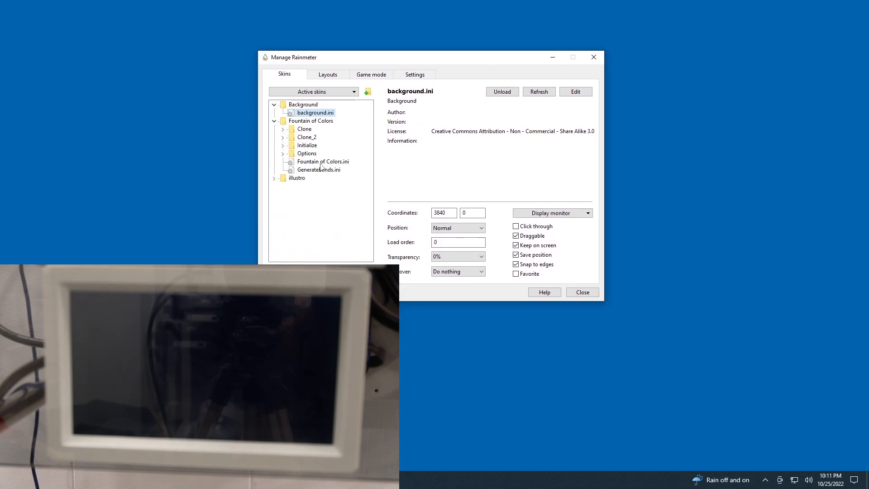
left_click(323, 161)
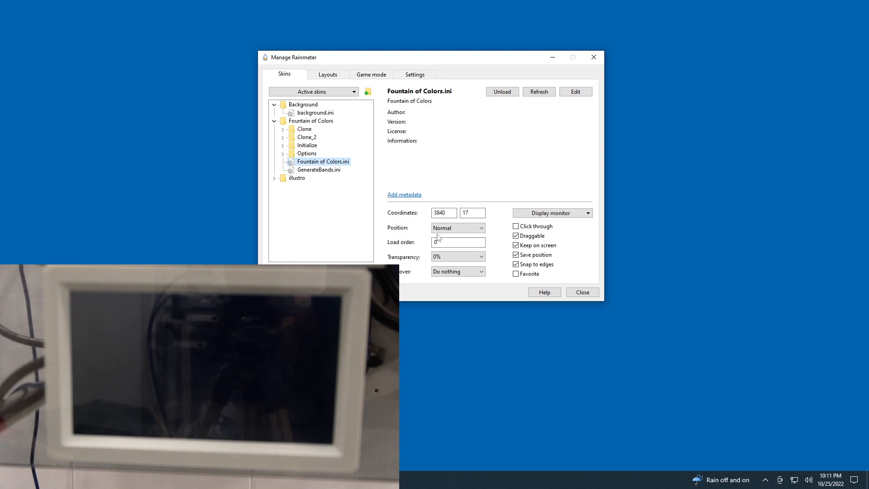
left_click(315, 112)
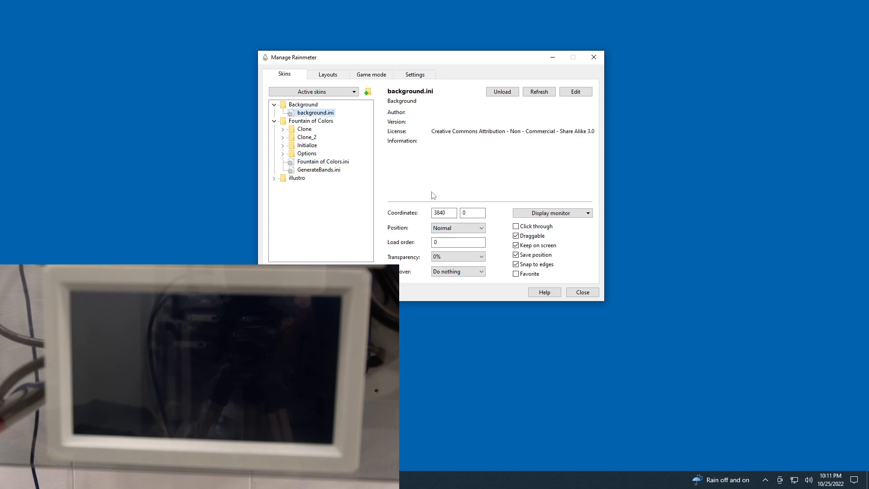
left_click(322, 161)
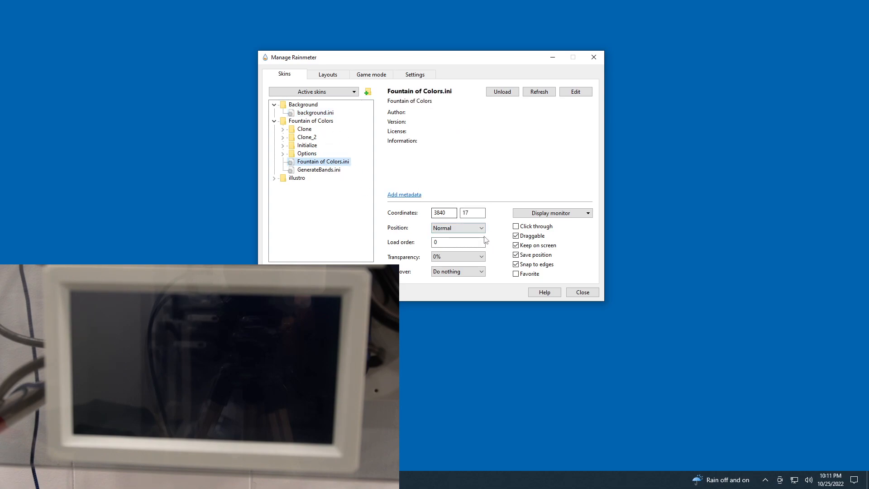
left_click(457, 229)
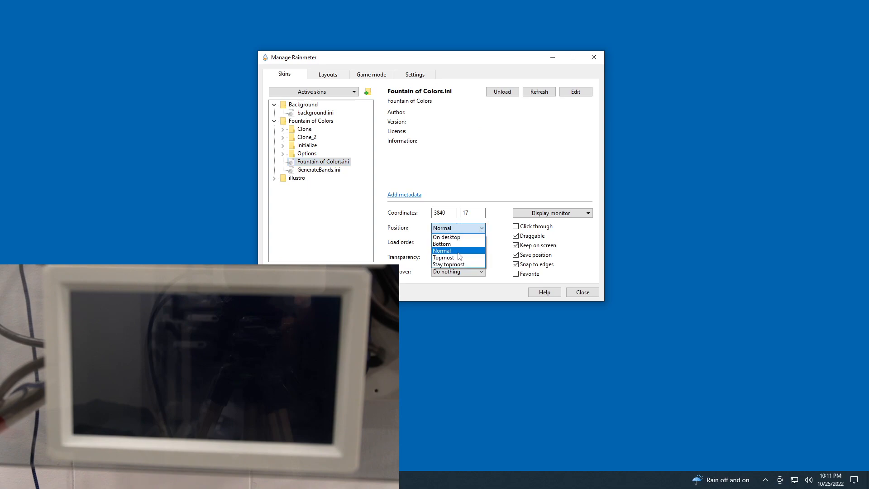
left_click(442, 258)
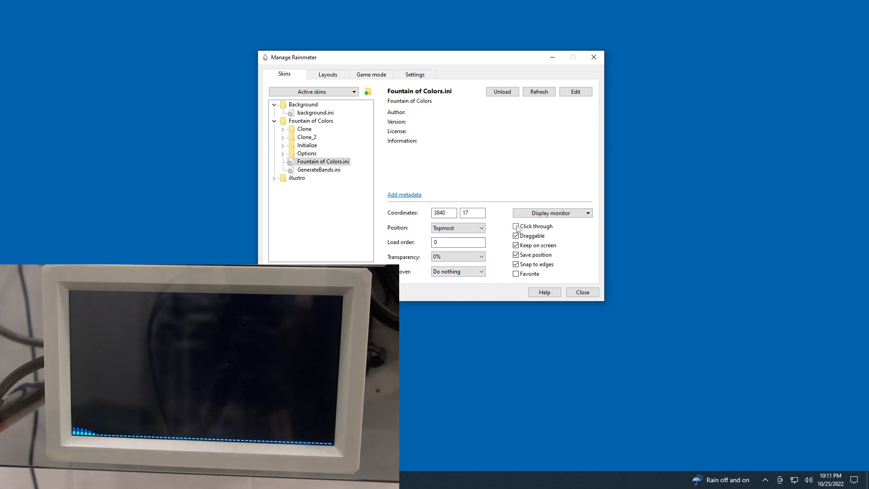
left_click(515, 226)
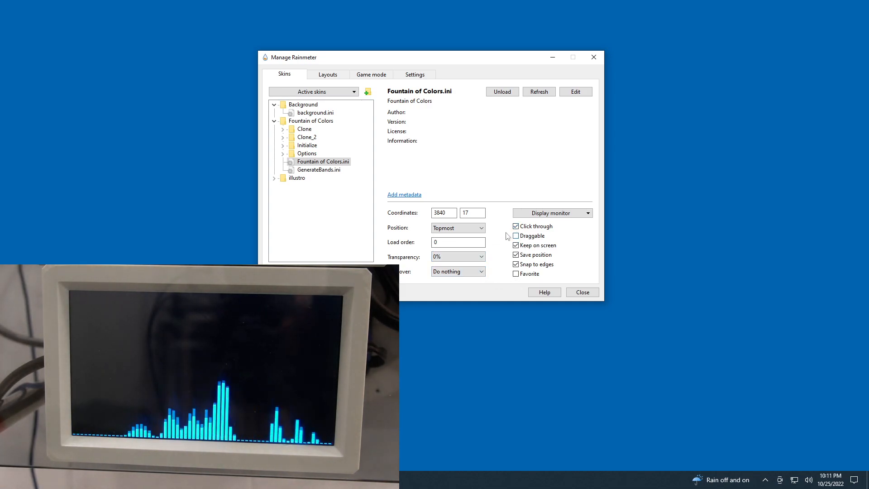
Enable Click through on background.ini as well.
left_click(315, 112)
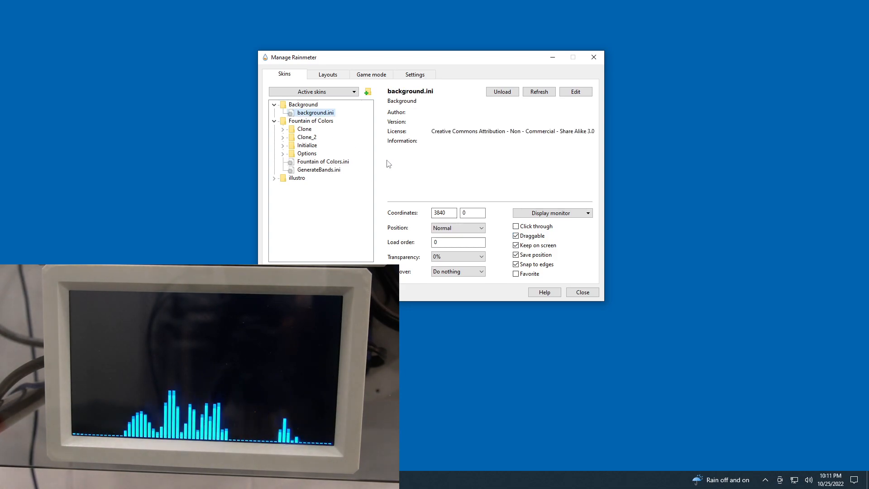
left_click(515, 226)
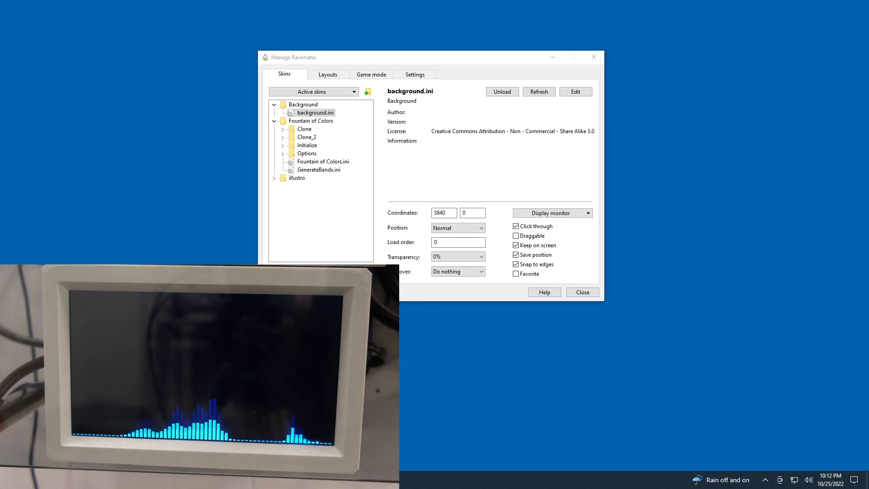
mouse_move(678, 187)
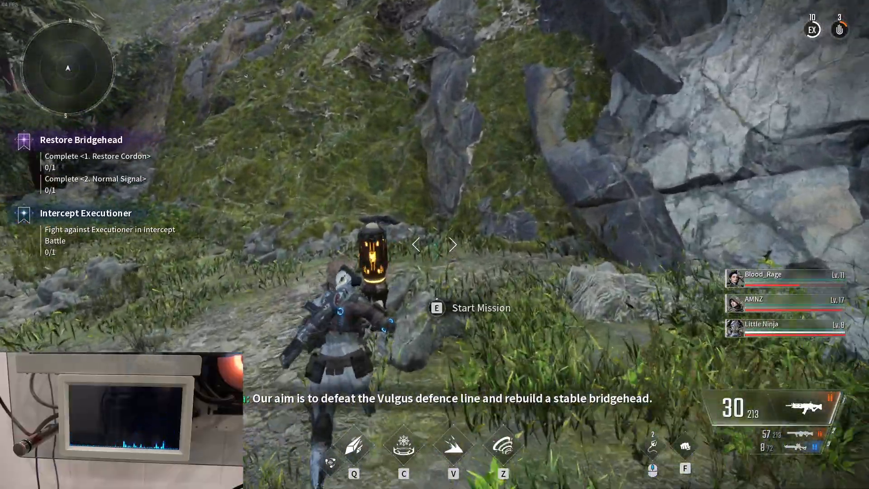
Start the mission with E and move forward while the visualizer animates on the LCD.
key("e")
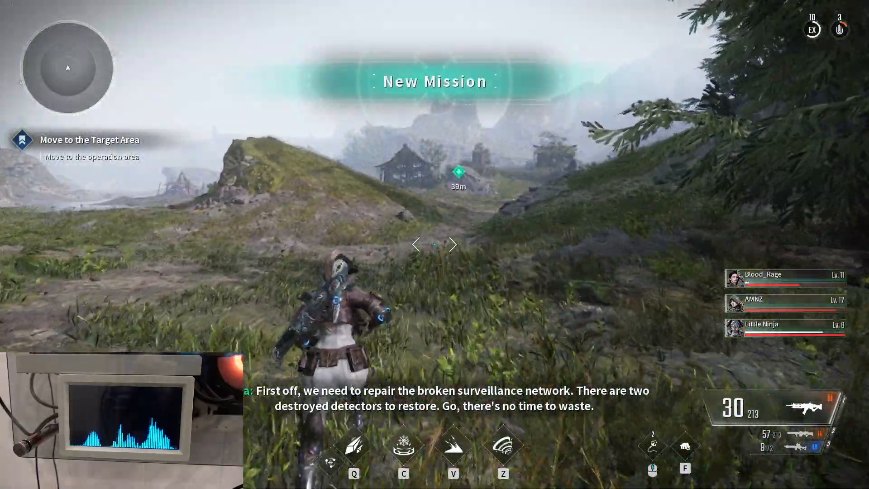
key("w")
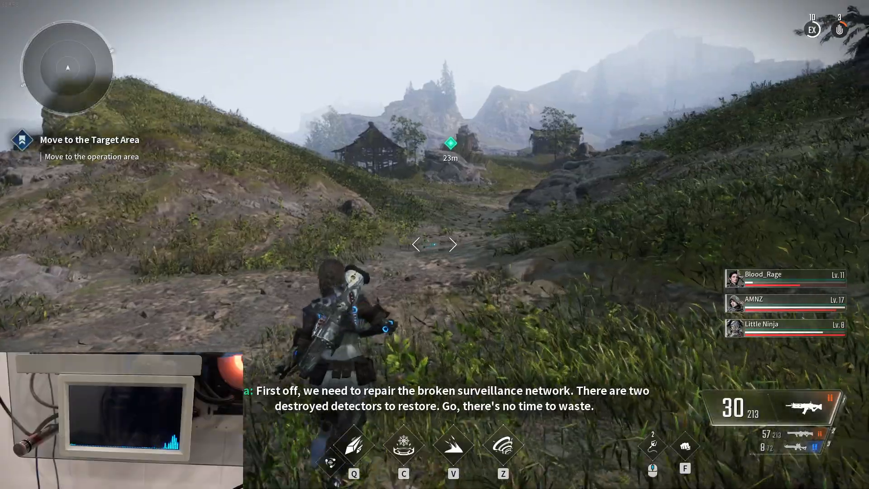
key("w")
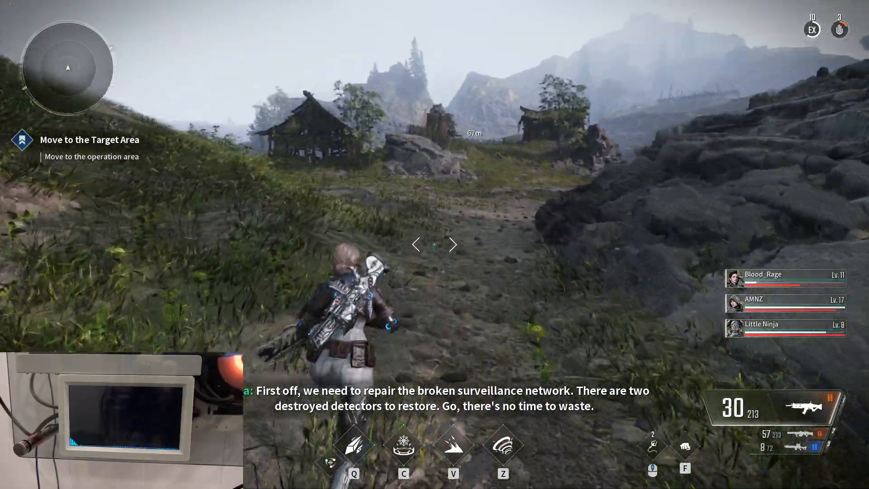